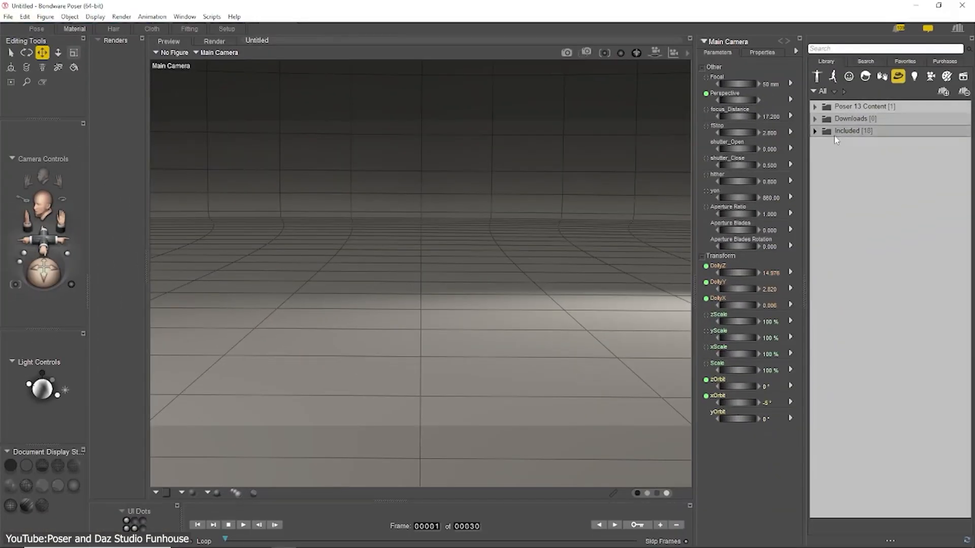
Step: Expand the Included content folder in the Library to reveal its categories
click(816, 131)
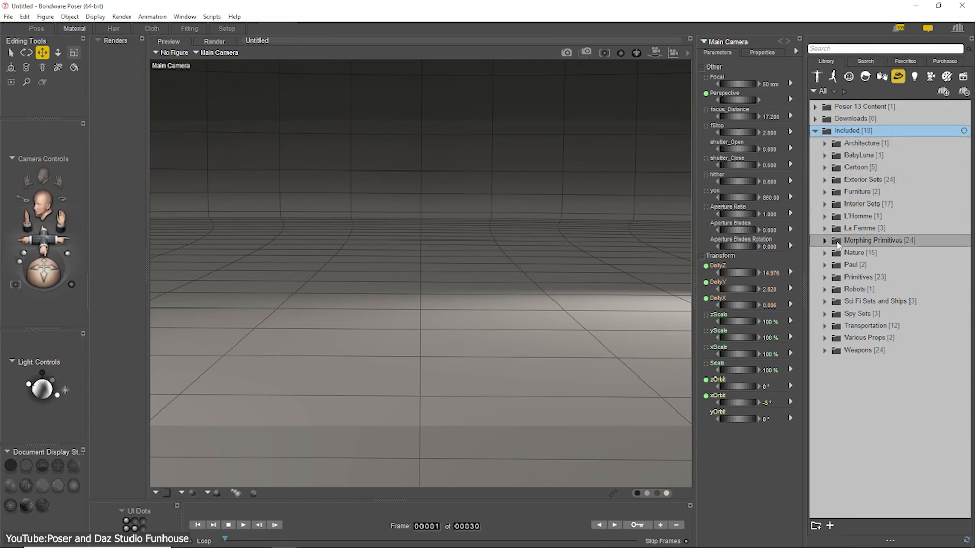
click(825, 241)
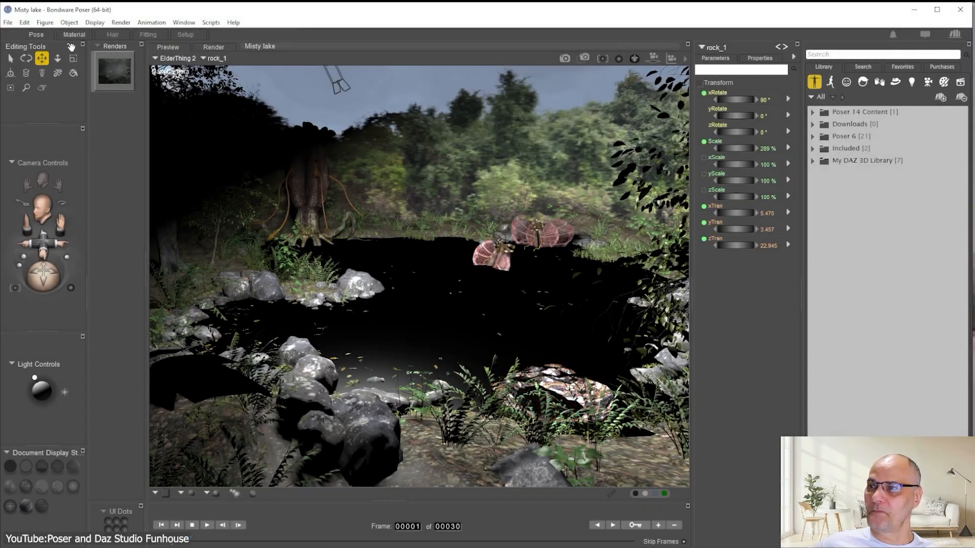
Step: Enter the Material room with rock_1 selected for simple material editing
click(74, 35)
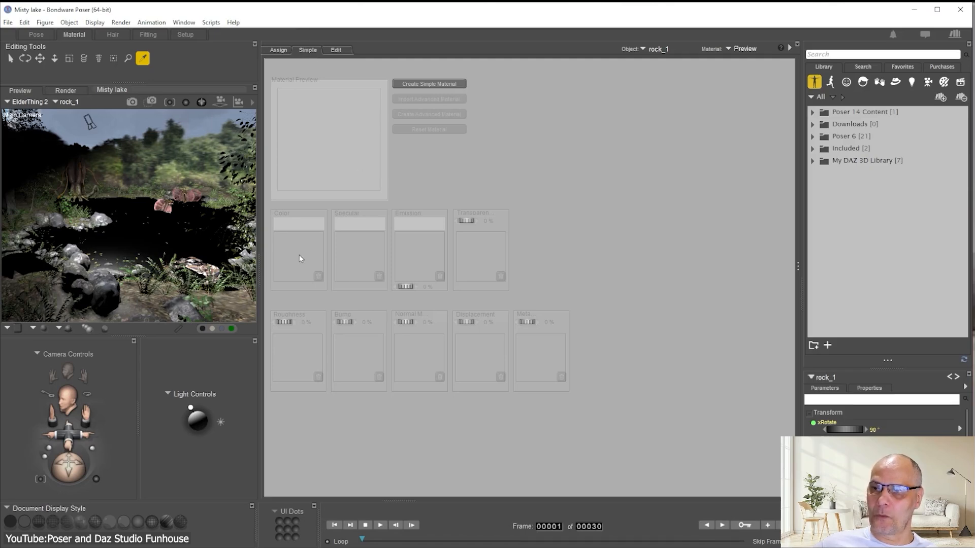
Step: Create a simple material for rock_1 and begin choosing an image for its Color slot
click(428, 83)
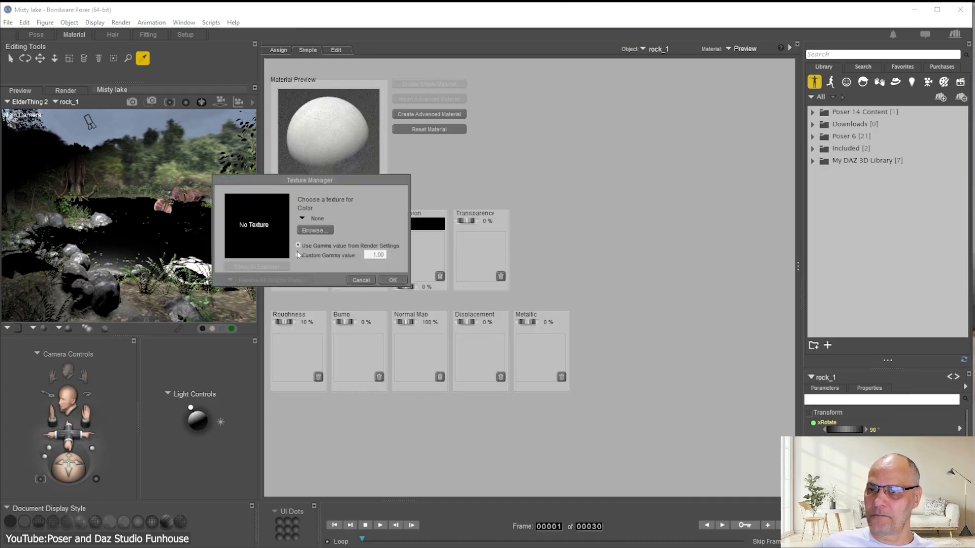
click(313, 230)
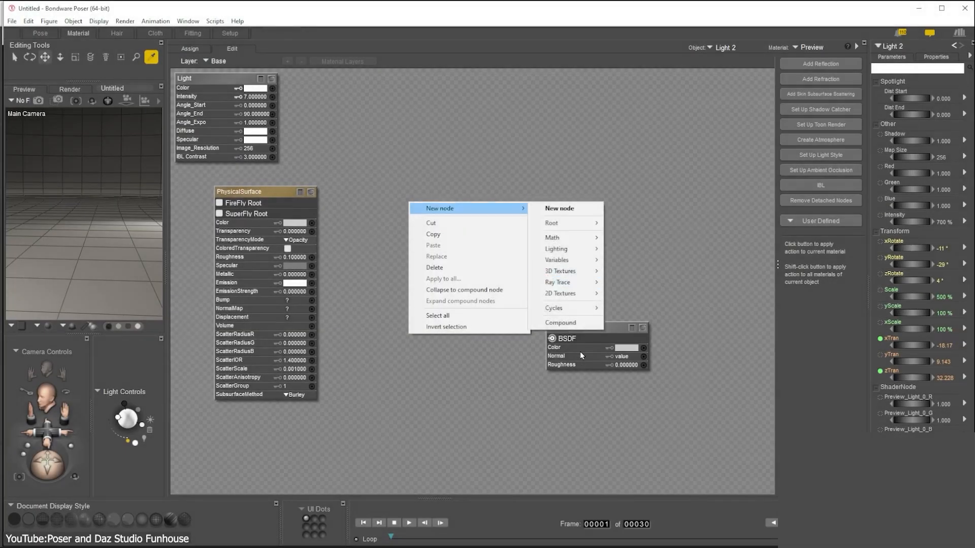
Step: Add an Image_Map node feeding PhysicalSurface Color, reposition the nodes, and return to posing
click(561, 292)
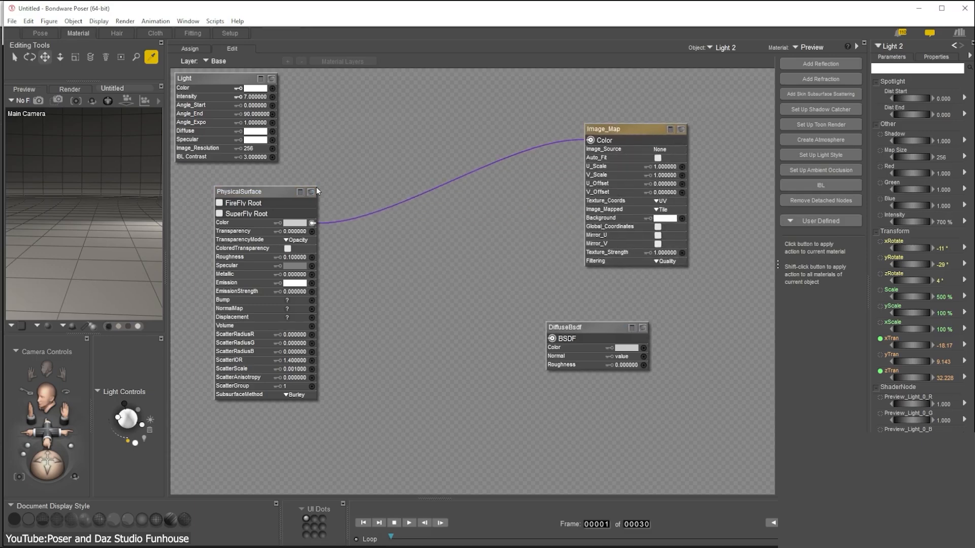
drag(240, 192, 336, 103)
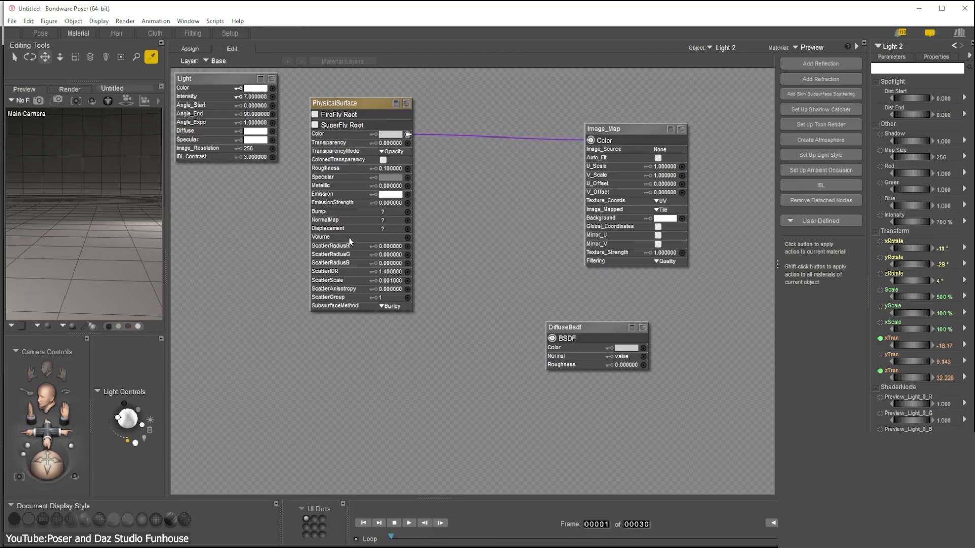
click(40, 32)
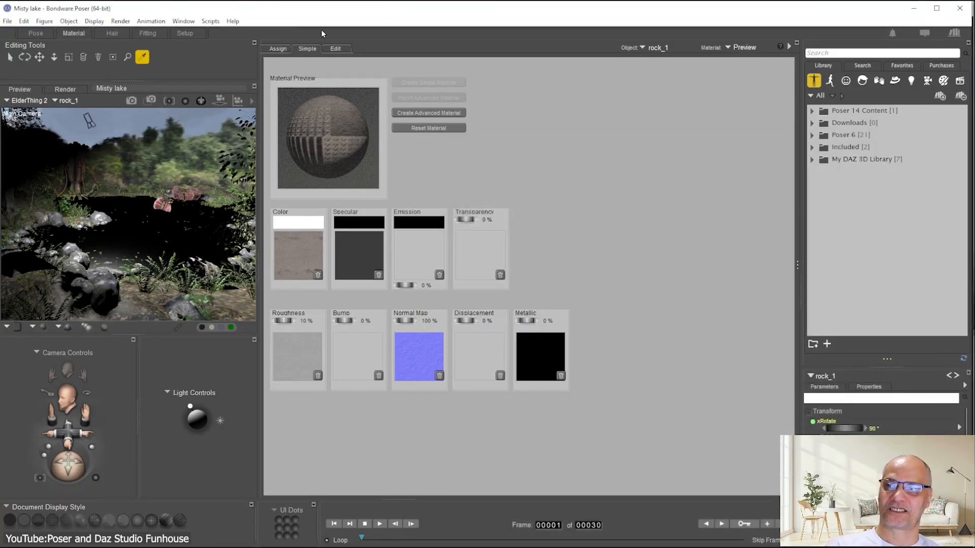
Step: Show rock_1's advanced shader node graph, then return to the Pose room
click(334, 49)
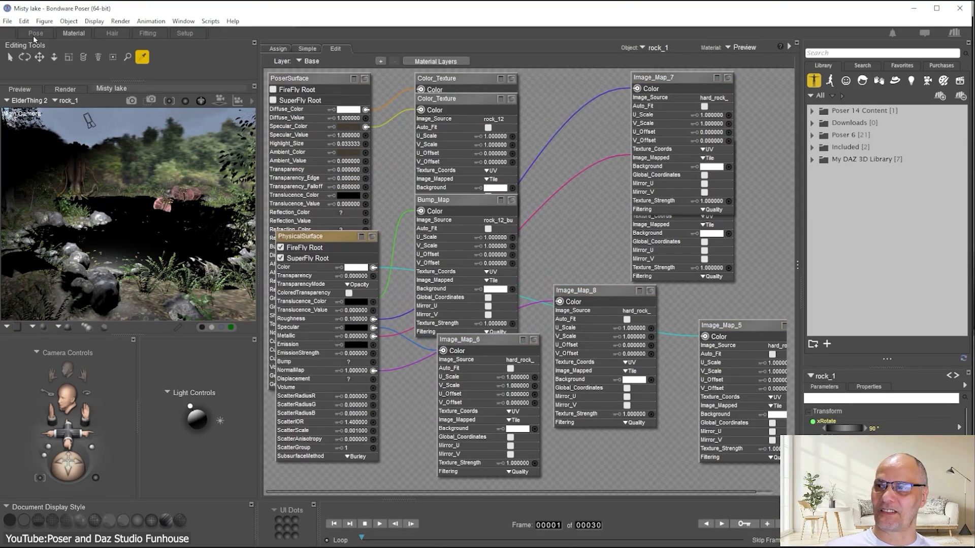
click(36, 32)
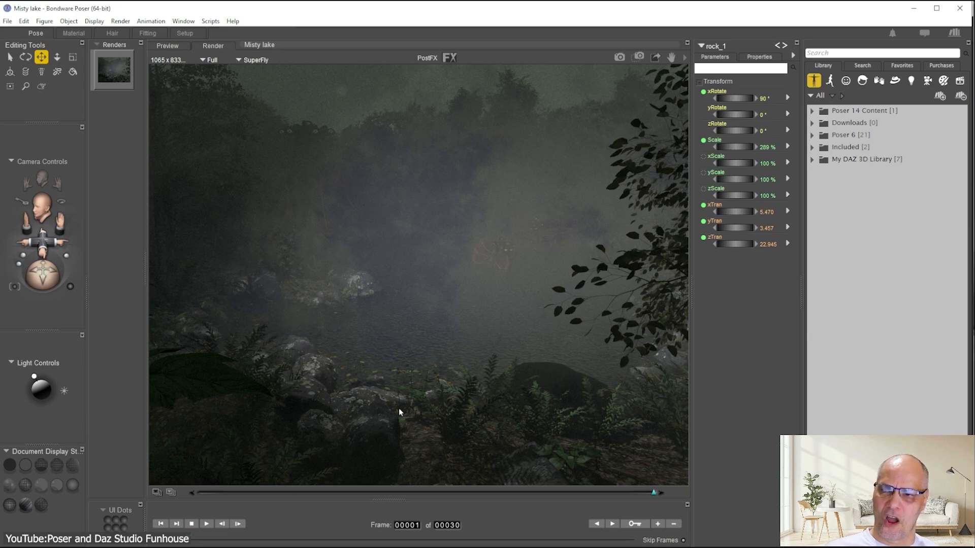
mouse_move(373, 401)
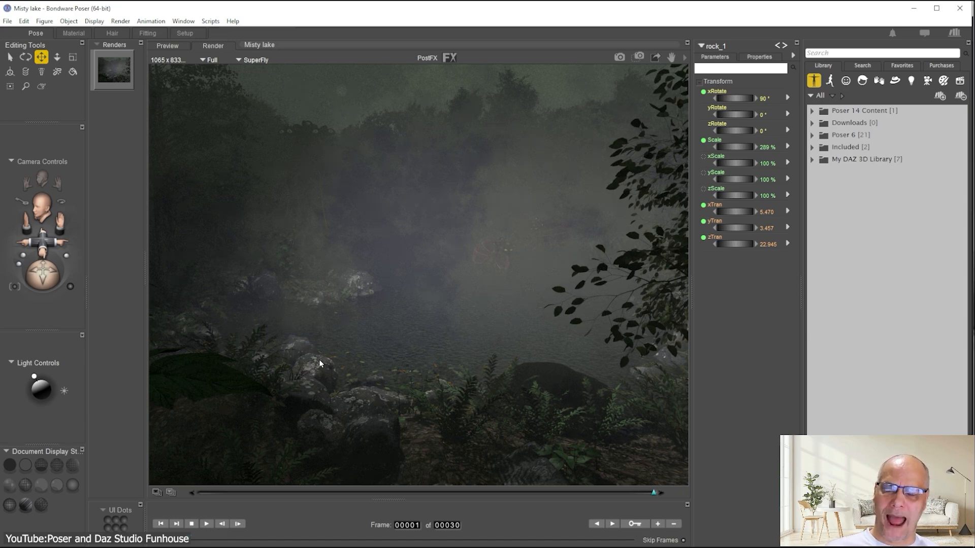
mouse_move(317, 369)
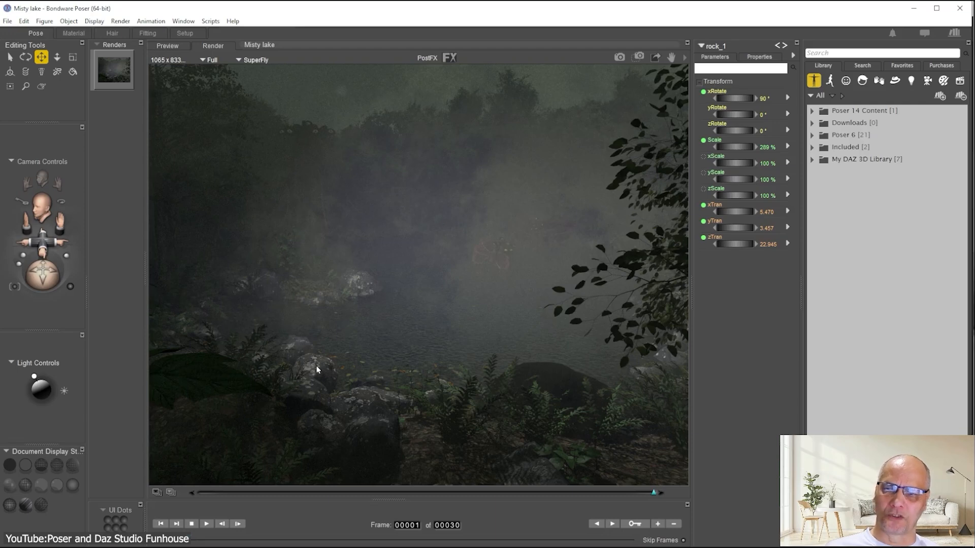
mouse_move(336, 367)
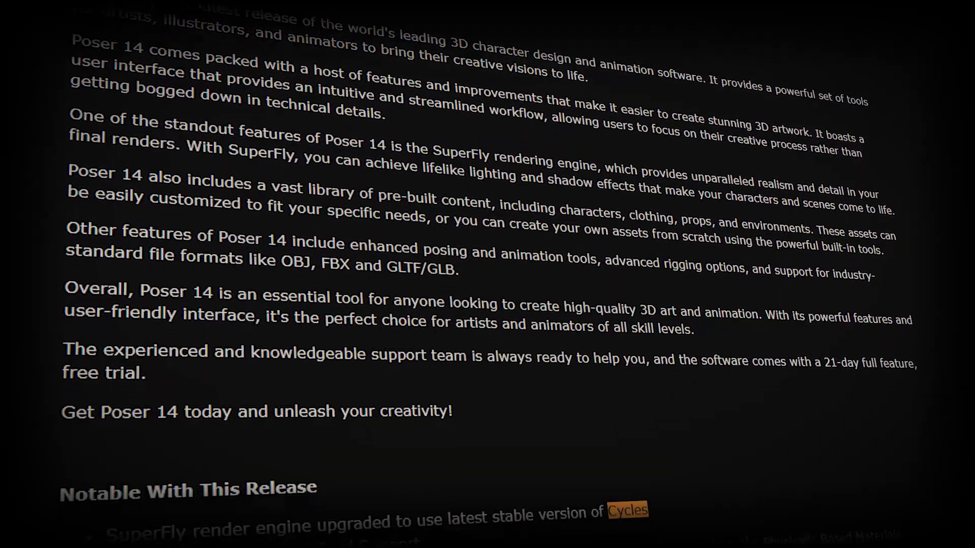
Step: Scroll the release notes down to the Notable With This Release section
scroll(down, 3)
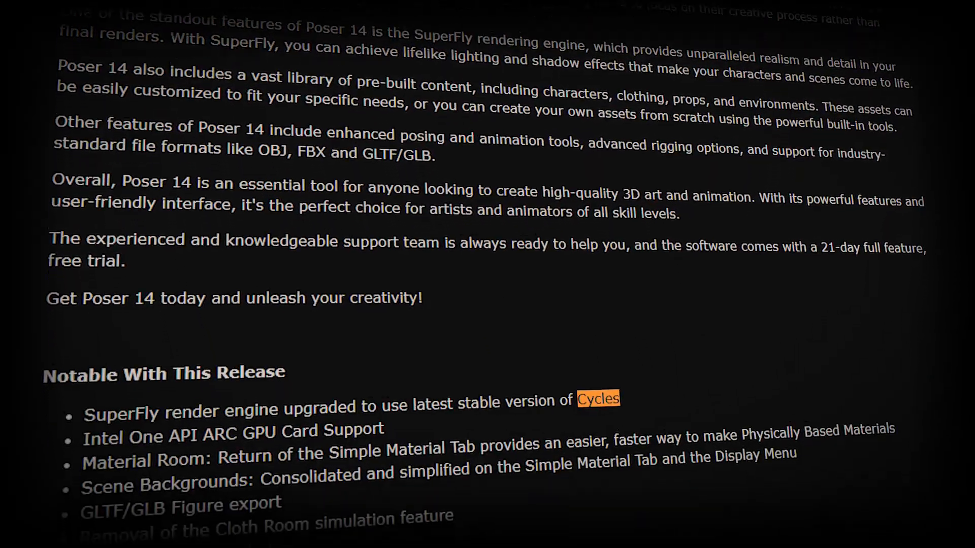
scroll(down, 3)
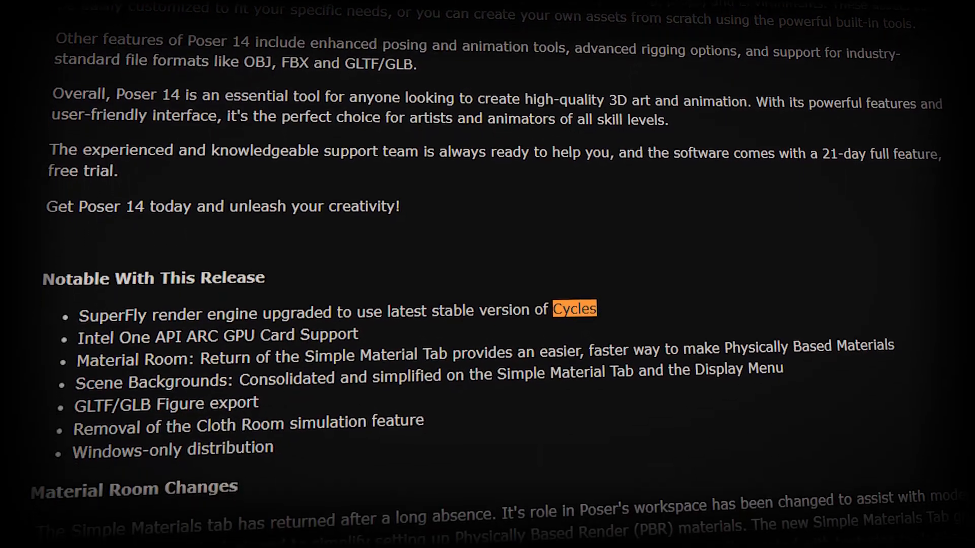
scroll(down, 3)
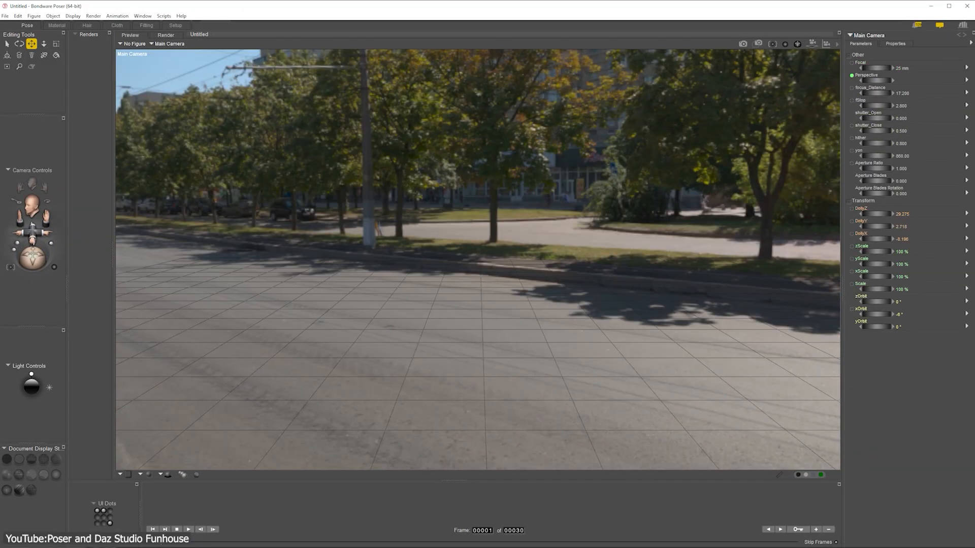
Step: Show the Background object's material nodes in the Material room Edit view
click(74, 28)
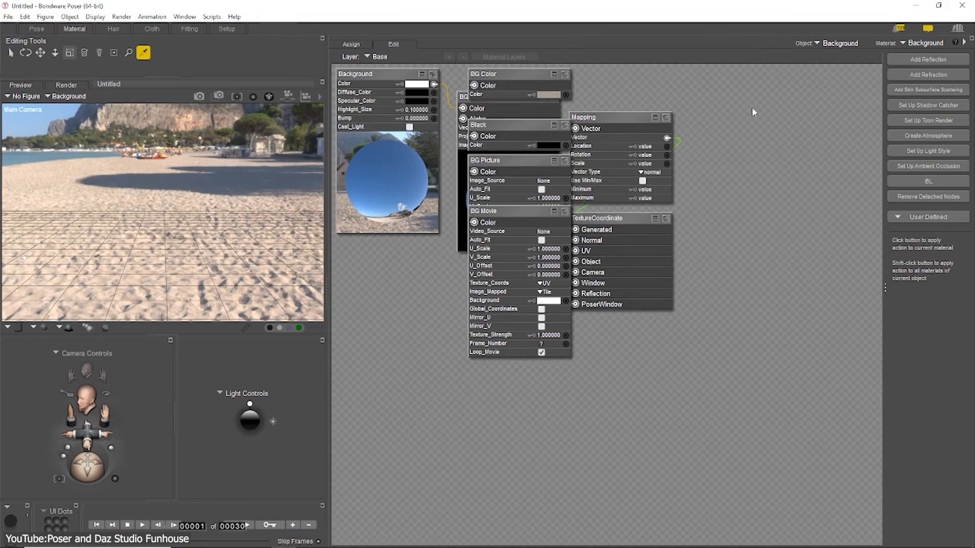
click(841, 42)
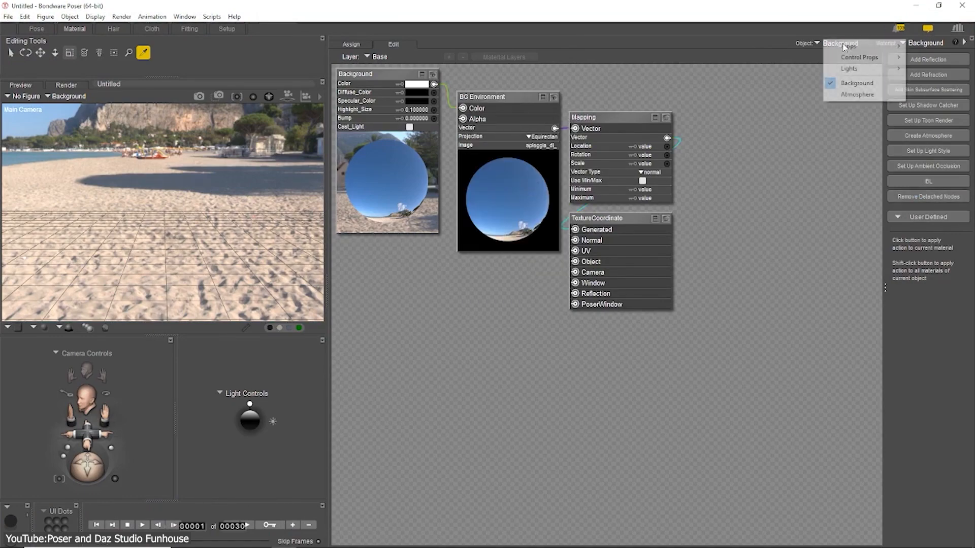
click(849, 68)
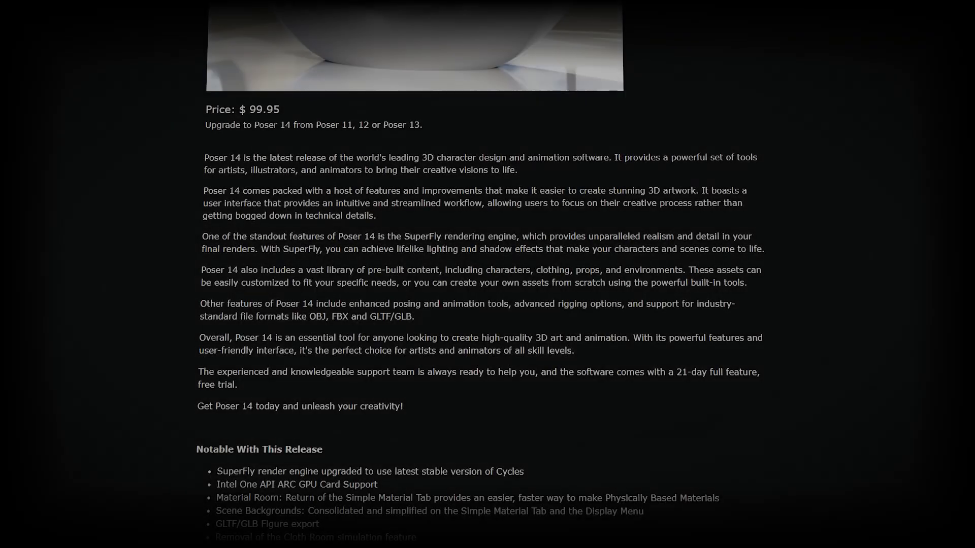
Step: Scroll through the Poser 14 product description to the Notable With This Release bullet list
scroll(down, 3)
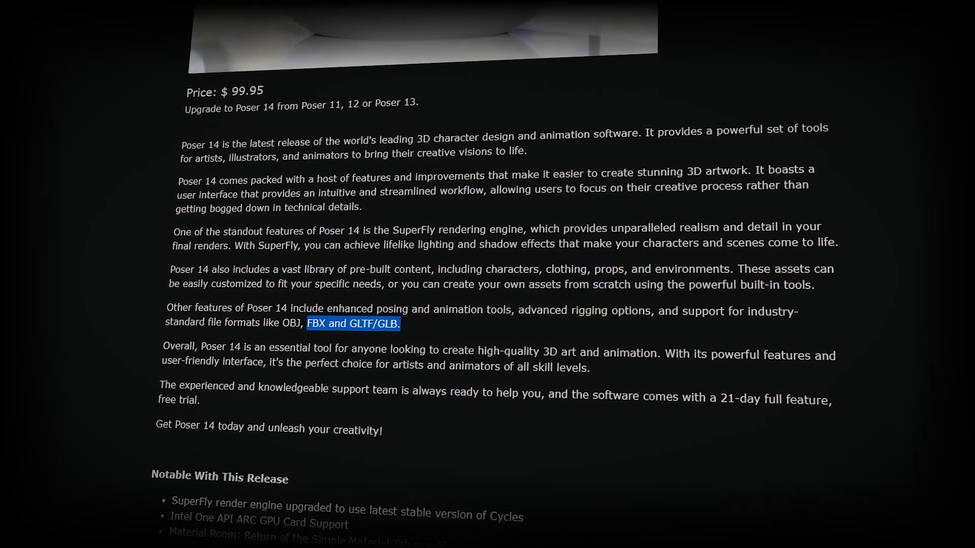
scroll(down, 3)
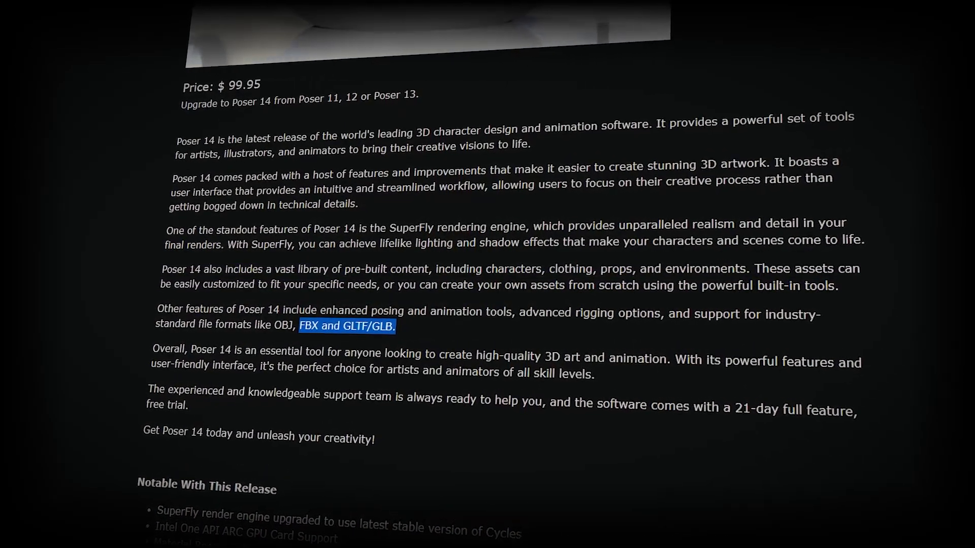
scroll(down, 3)
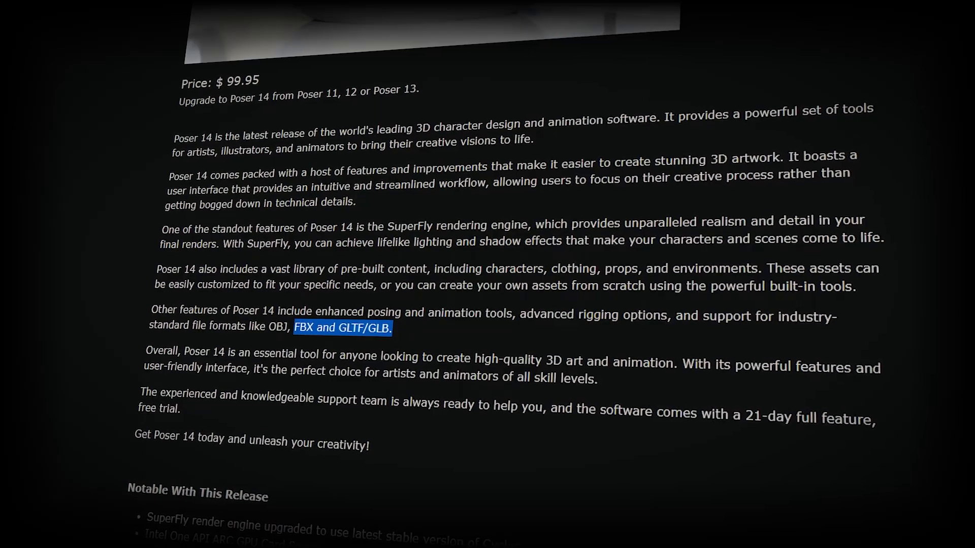
scroll(down, 3)
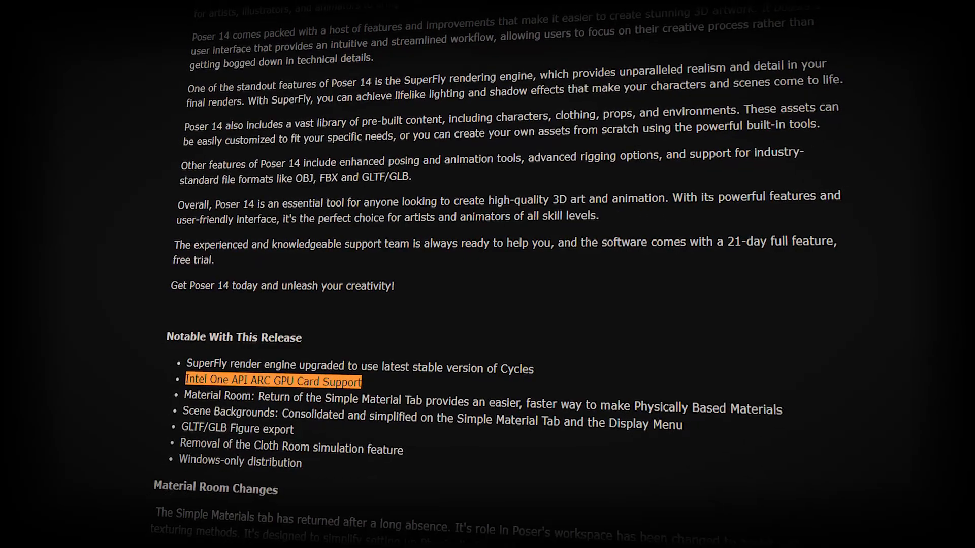
scroll(down, 3)
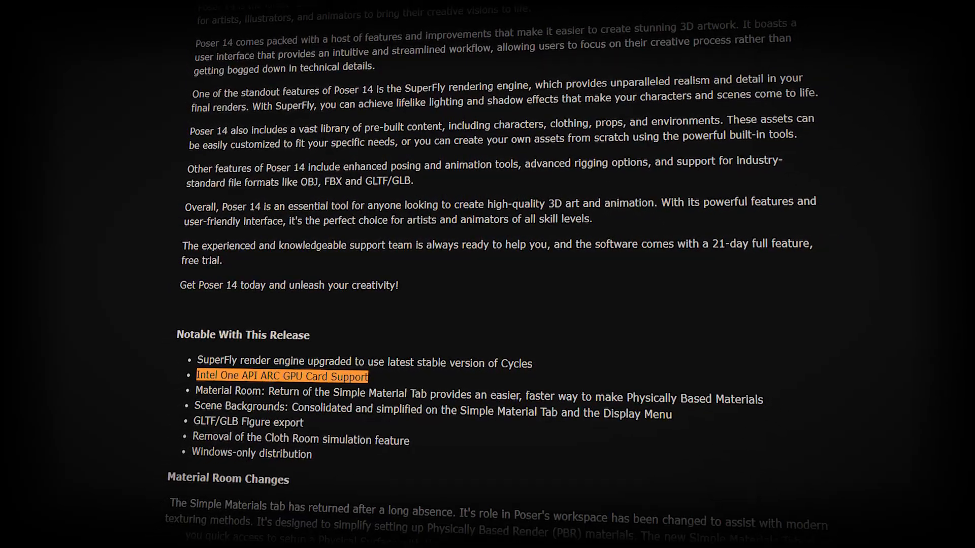
scroll(down, 3)
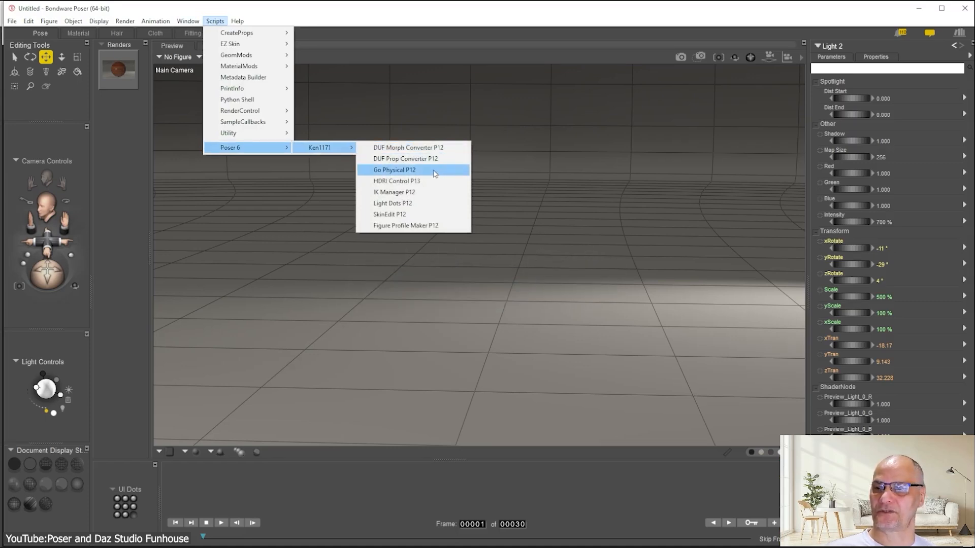
Step: Run Scripts > Poser 6 > Ken1171 > Go Physical P12 on the scene
click(394, 170)
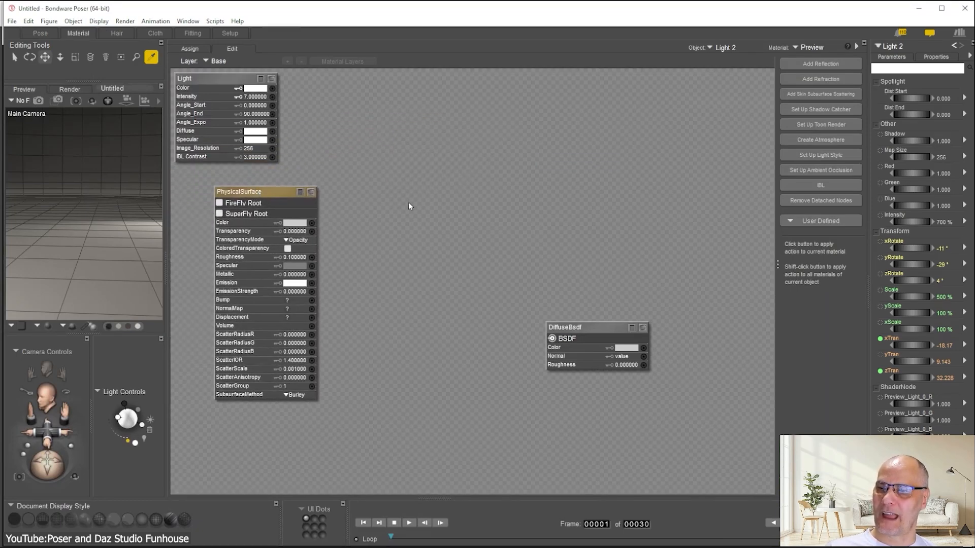
Step: Bring up the New node menu with its Cycles category on Light 2's node canvas
right_click(409, 206)
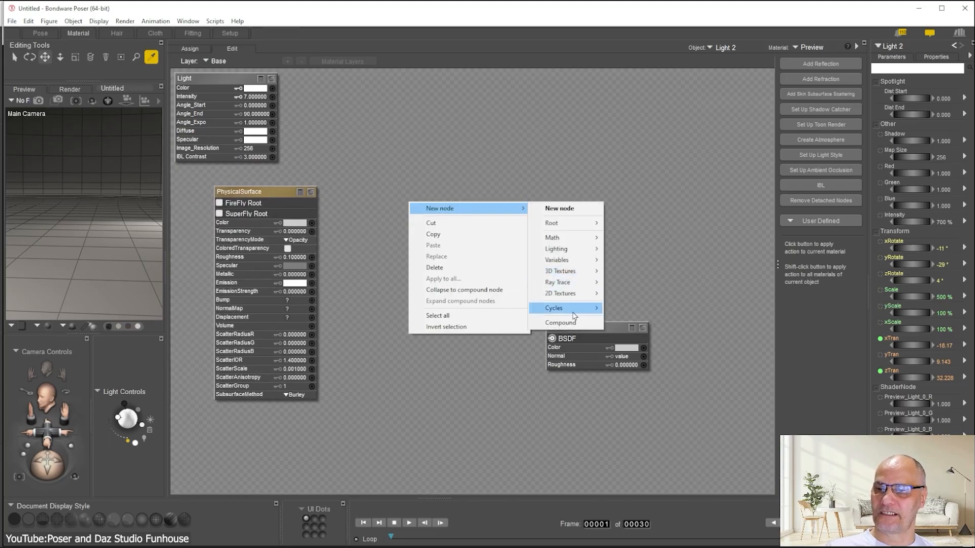